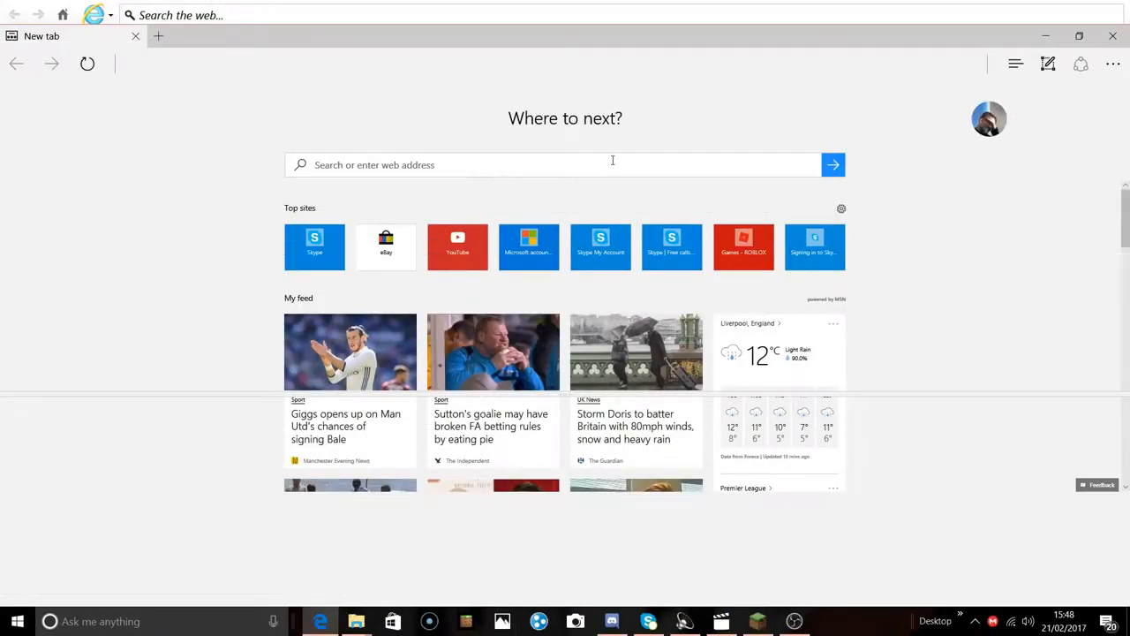
Open YouTube from the Top sites tiles on Edge's new tab page.
{"action": "key", "text": "F12"}
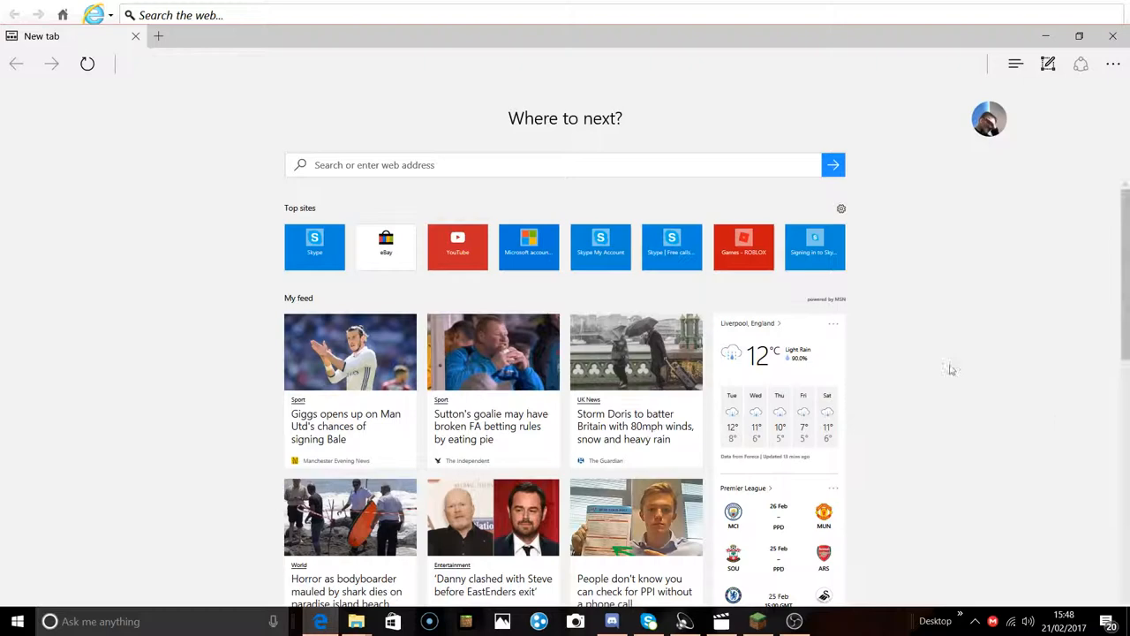
{"action": "left_click", "coordinate": [457, 247]}
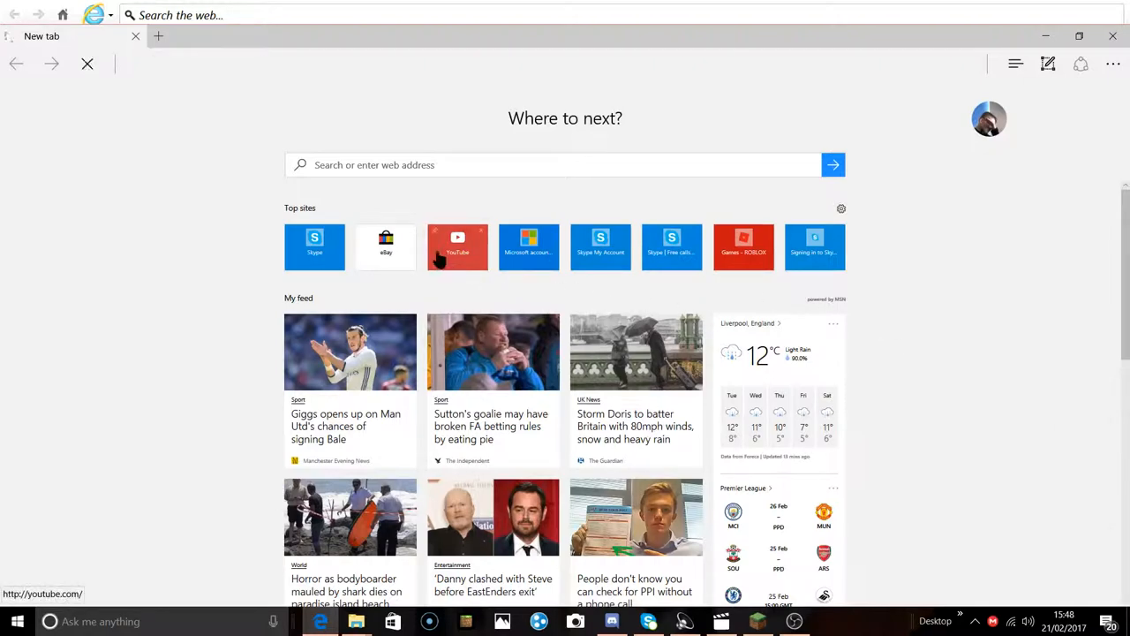
{"action": "mouse_move", "coordinate": [396, 282]}
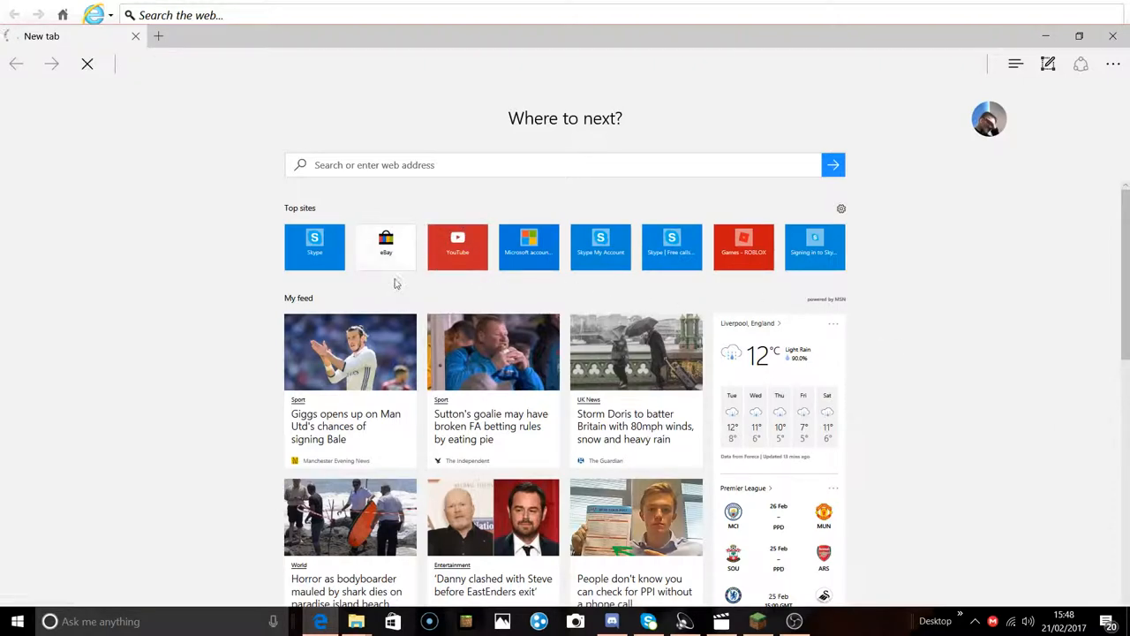
{"action": "left_click", "coordinate": [457, 247]}
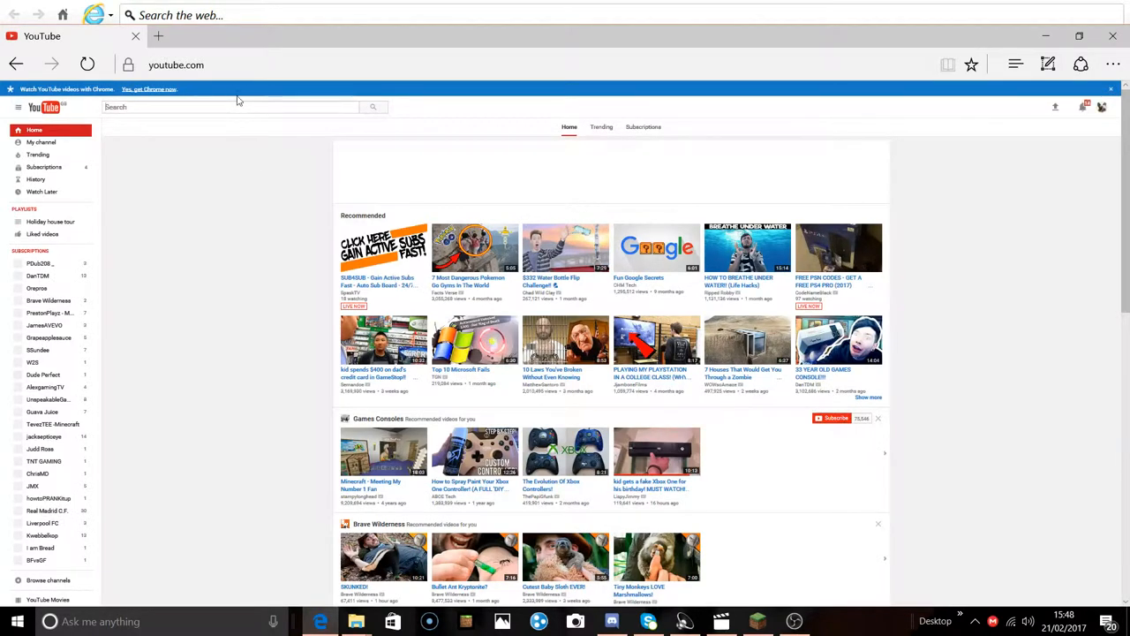
Search YouTube for 'TechRax' and open the TechRax channel page.
{"action": "type", "text": "T3e"}
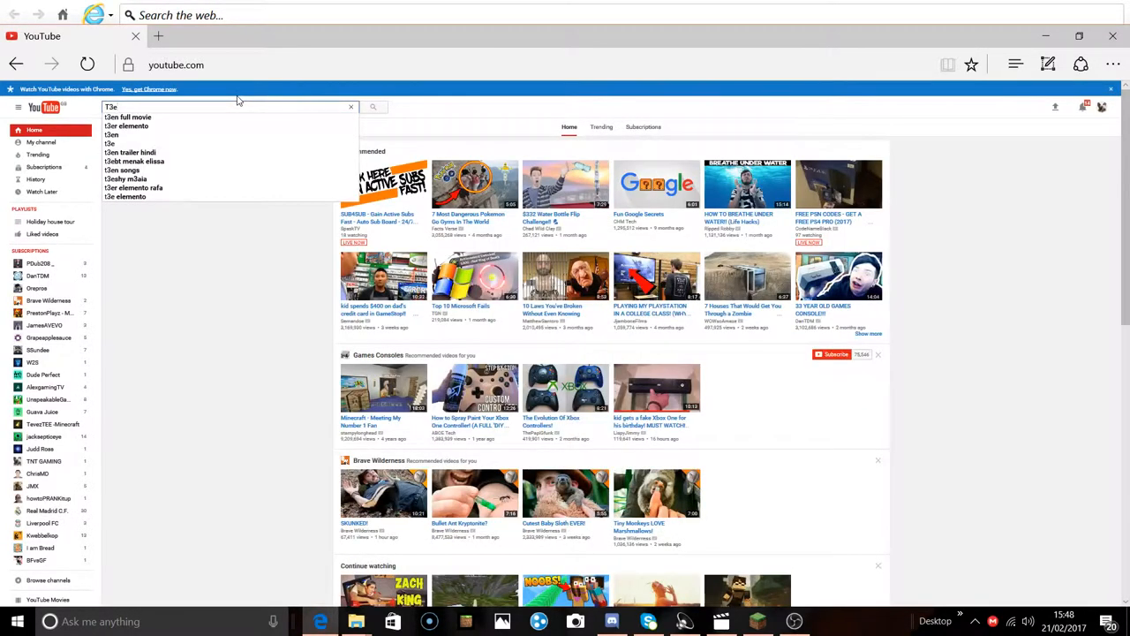
{"action": "type", "text": "Tek"}
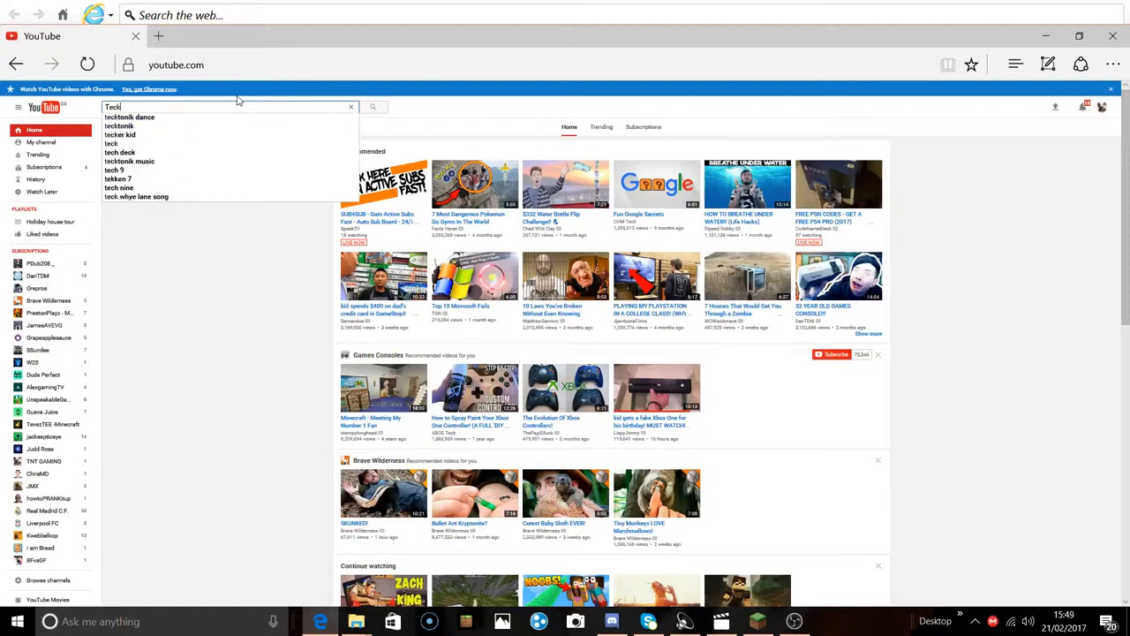
{"action": "type", "text": "TechRax"}
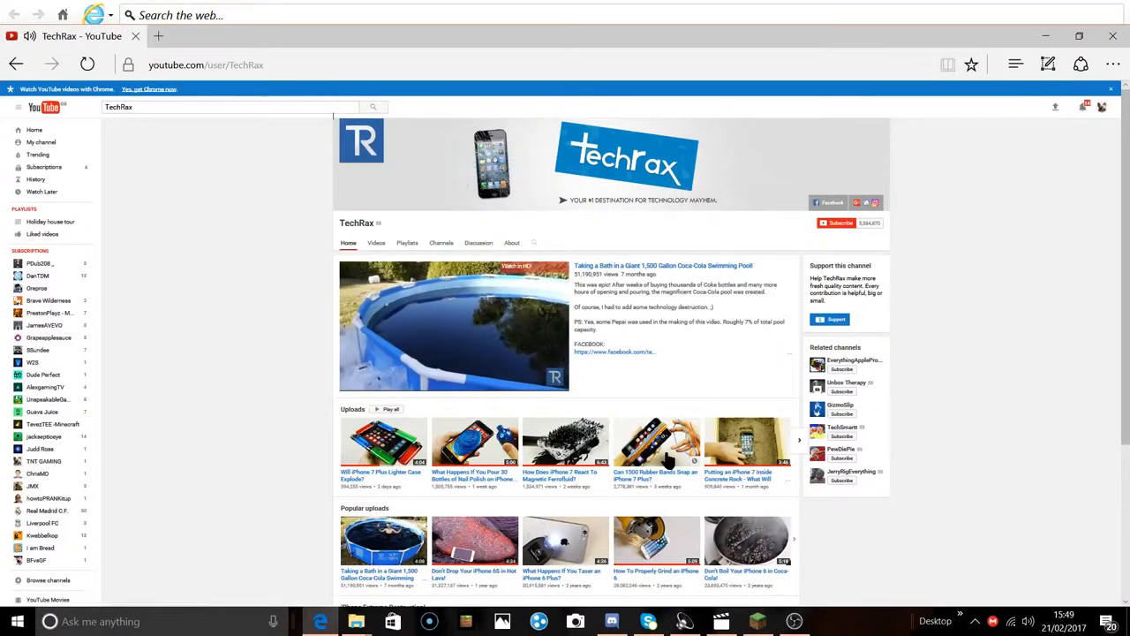
Open the 'Putting an iPhone 7 Inside Concrete Rock' video from the Uploads row.
{"action": "left_click", "coordinate": [453, 327]}
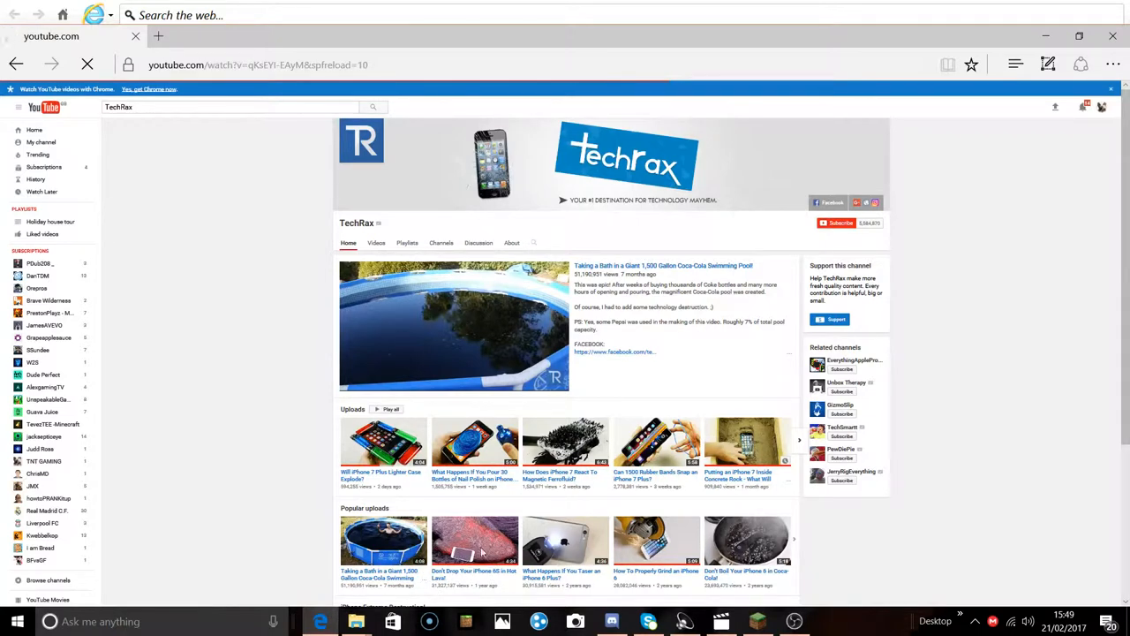
{"action": "left_click", "coordinate": [746, 442]}
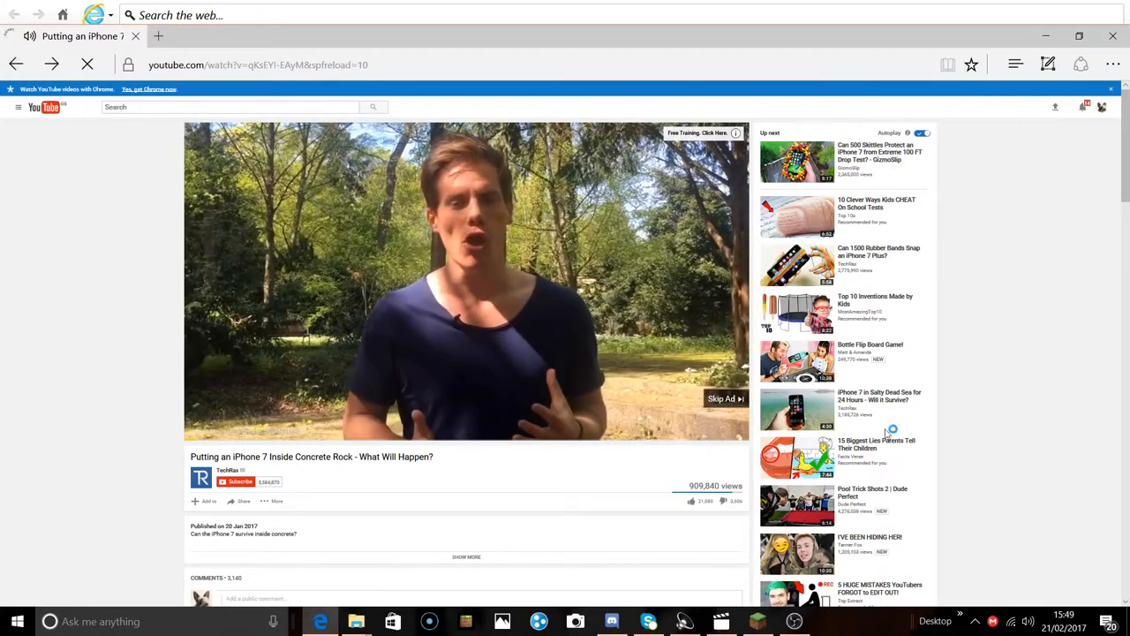
Skip the ad on the concrete rock video and return to the TechRax channel page.
{"action": "left_click", "coordinate": [724, 399]}
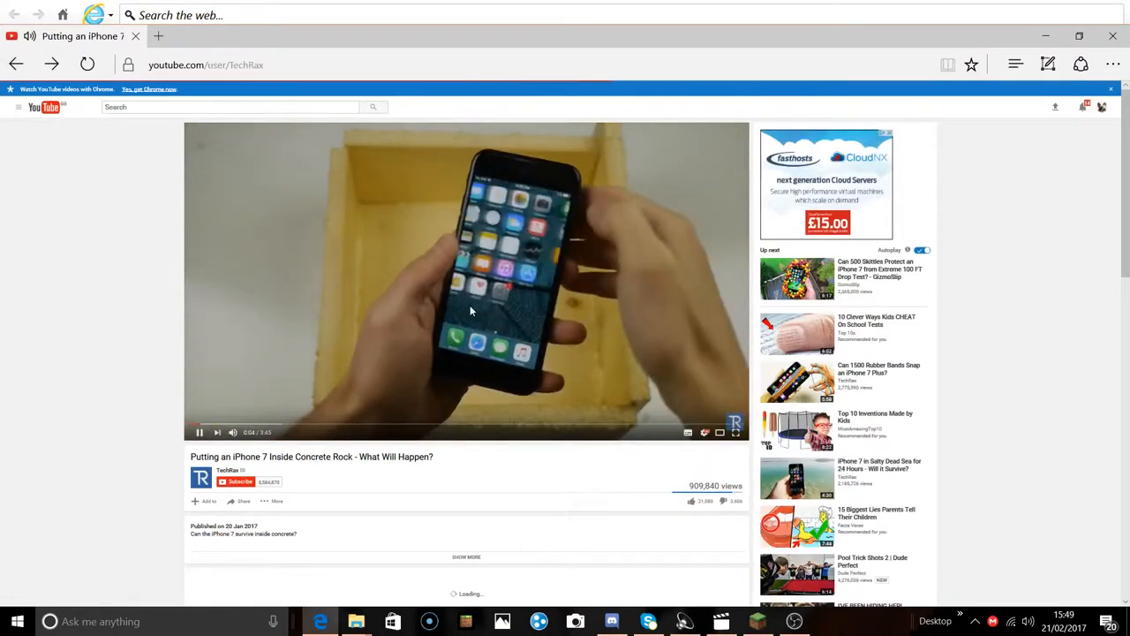
{"action": "left_click", "coordinate": [227, 469]}
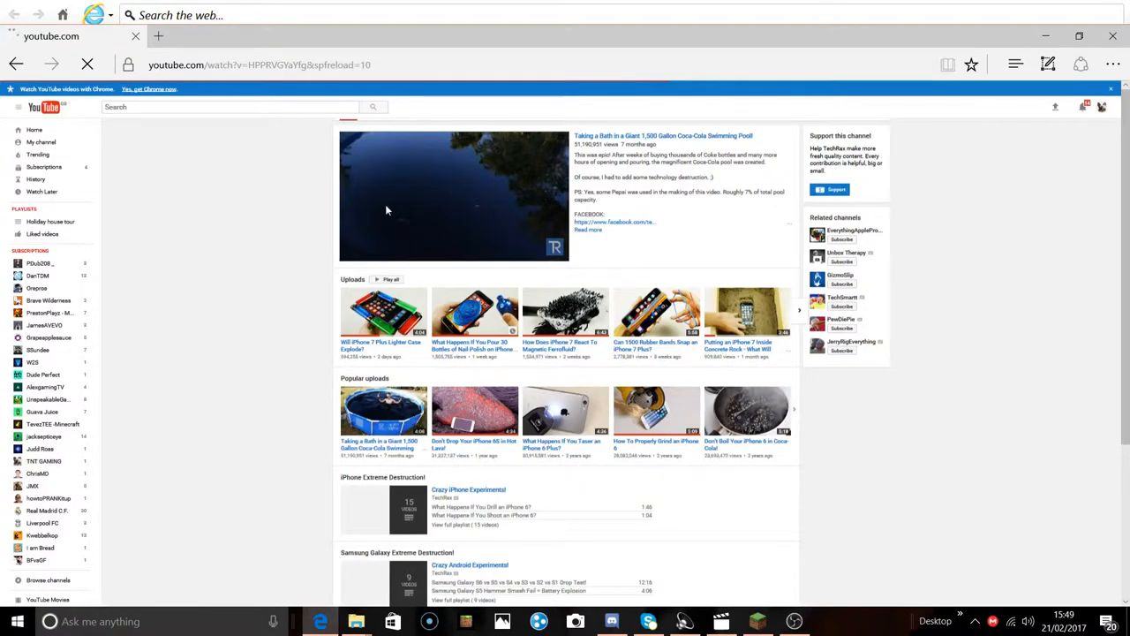
{"action": "left_click", "coordinate": [473, 310]}
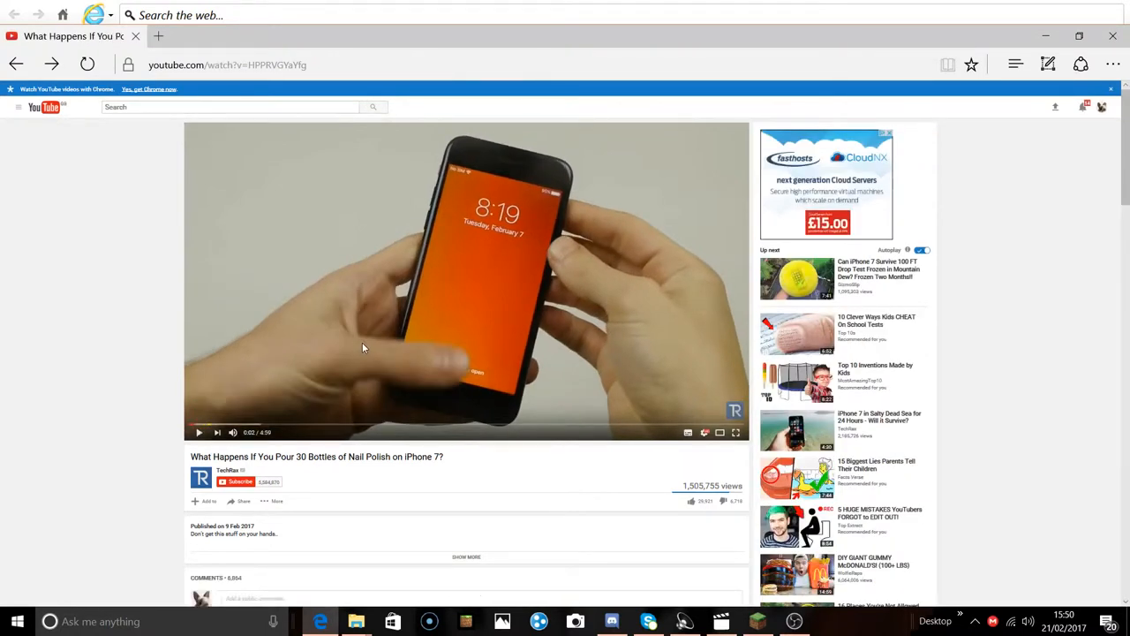
{"action": "mouse_move", "coordinate": [362, 304]}
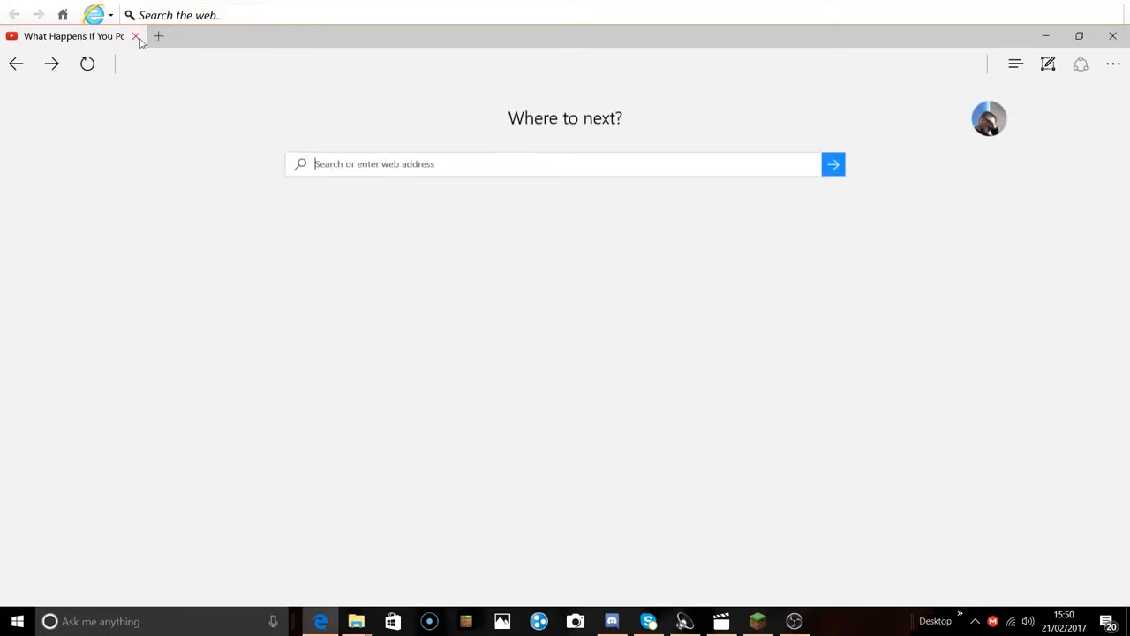
Close the nail polish video's YouTube tab, leaving Edge's new tab page.
{"action": "left_click", "coordinate": [136, 35]}
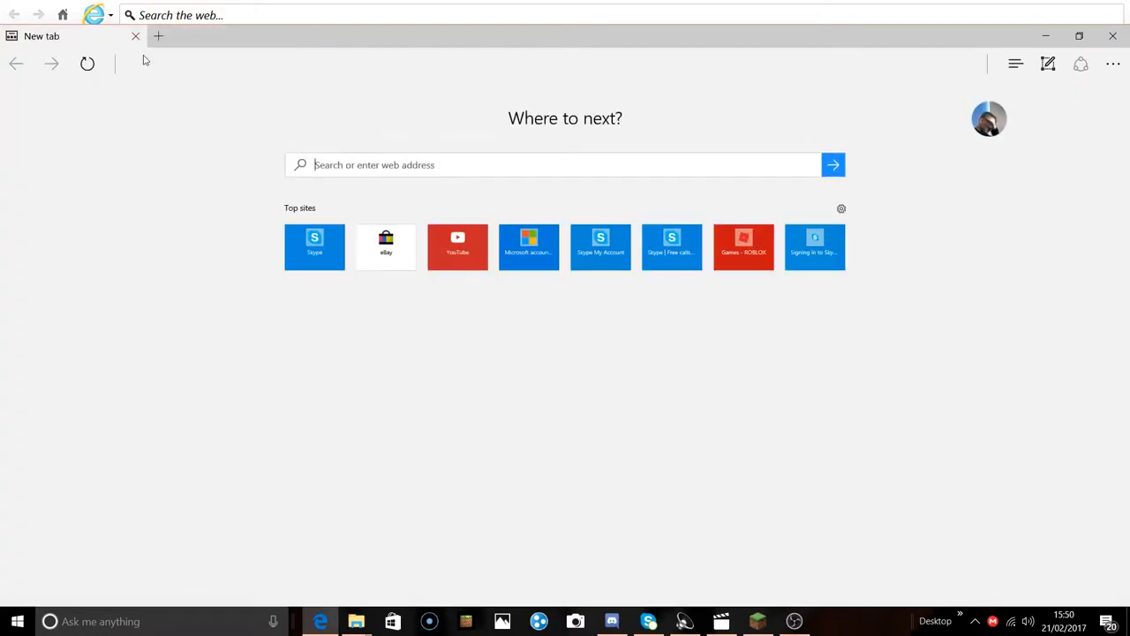